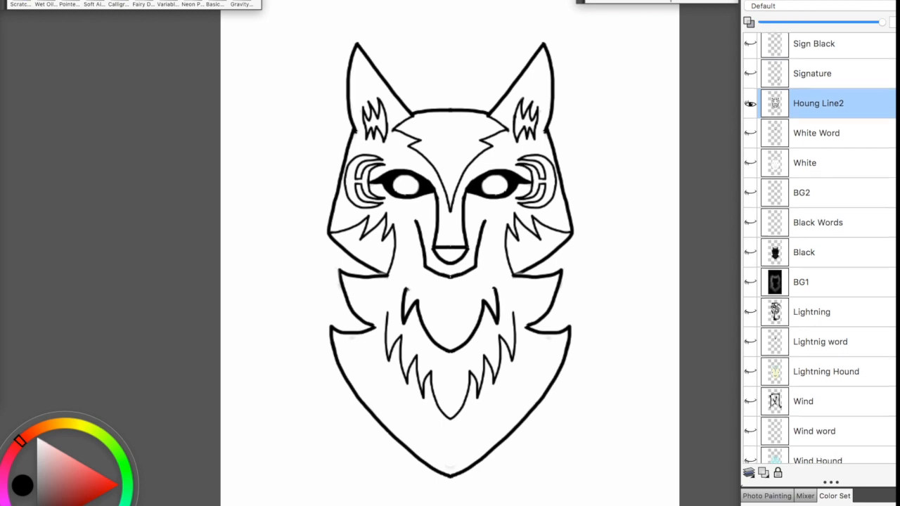
Blend the dark green shading on the chest fur and forehead into smooth gradients with a Blender brush.
scroll("down", 3)
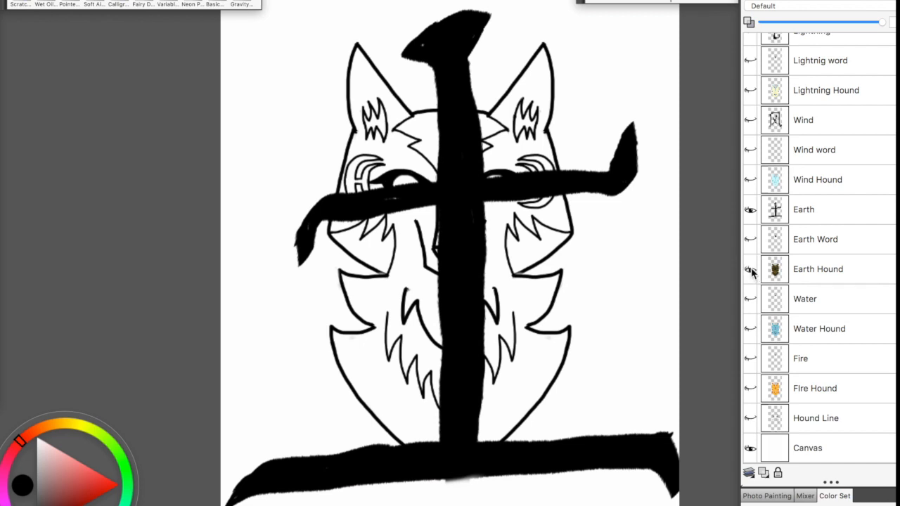
left_click(749, 269)
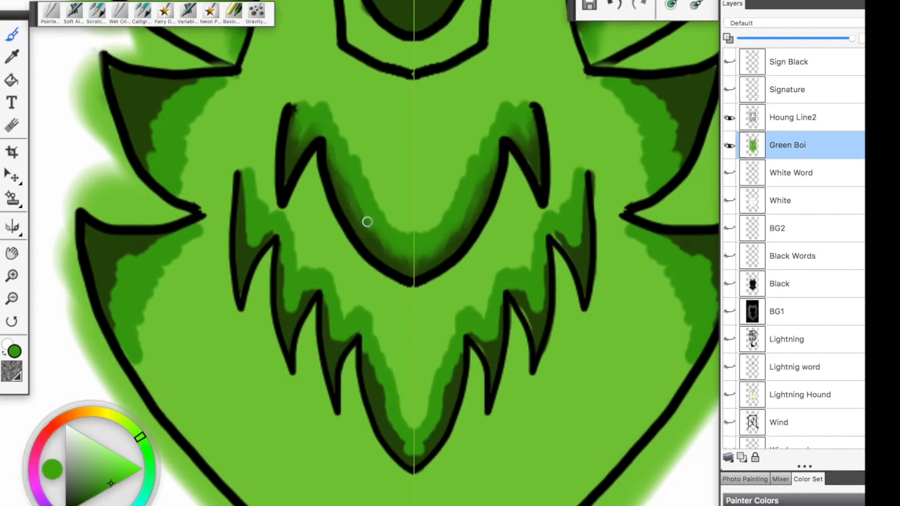
left_click_drag(368, 222, 280, 313)
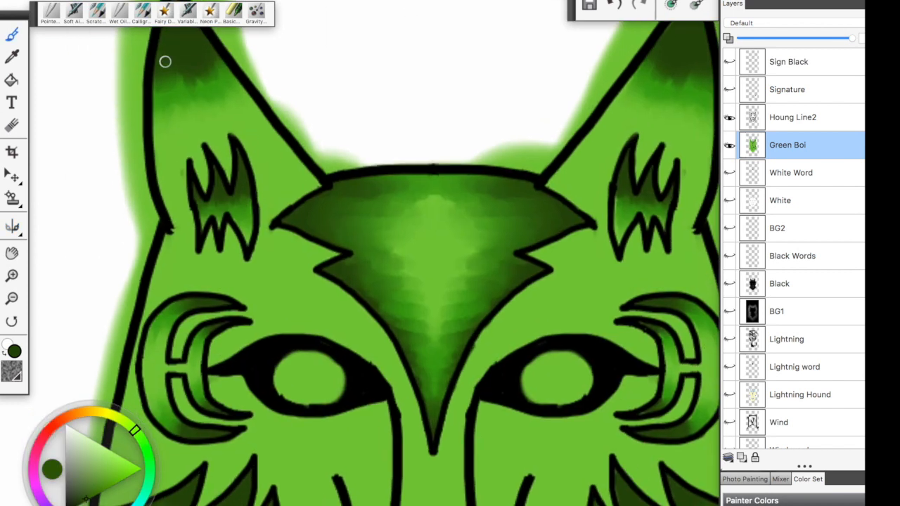
left_click_drag(166, 62, 422, 195)
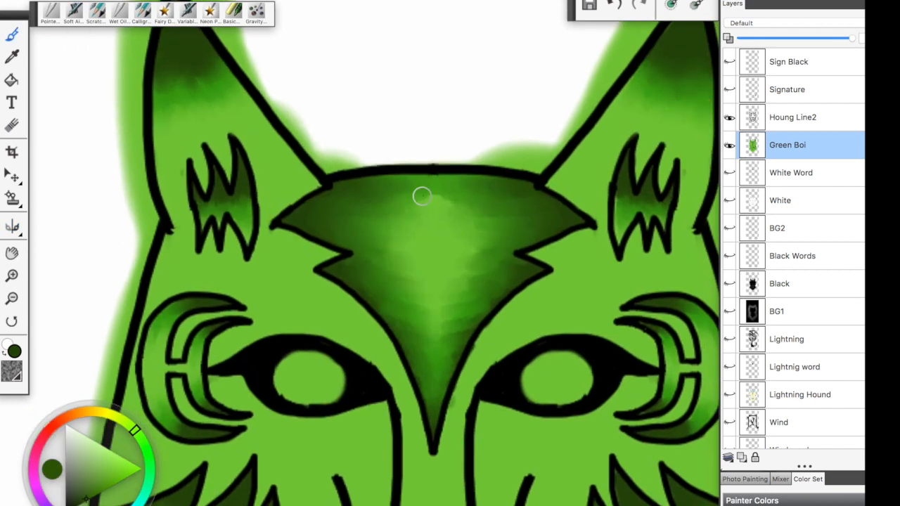